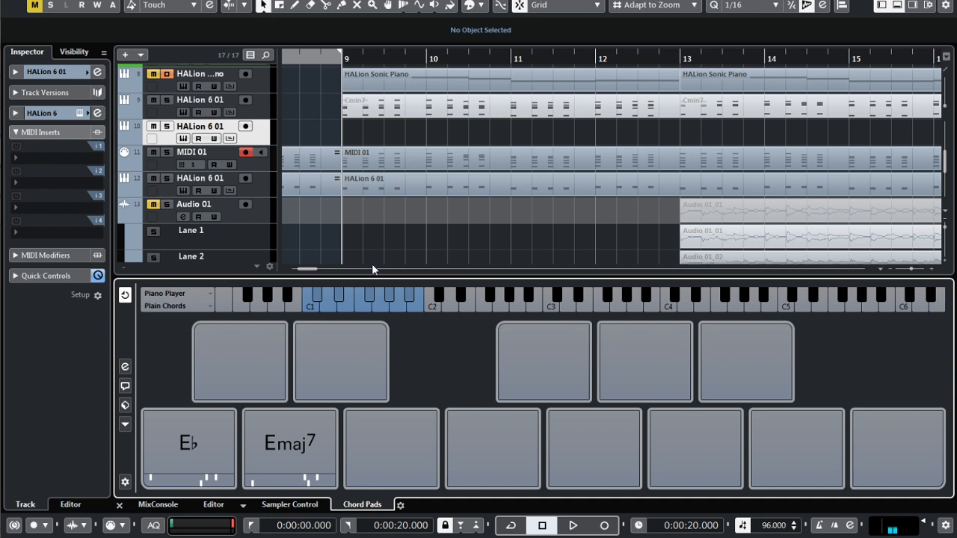
# - Give the third pad an Eb chord, trying seventh and ninth extensions before reverting to plain Eb
pyautogui.click(290, 448)
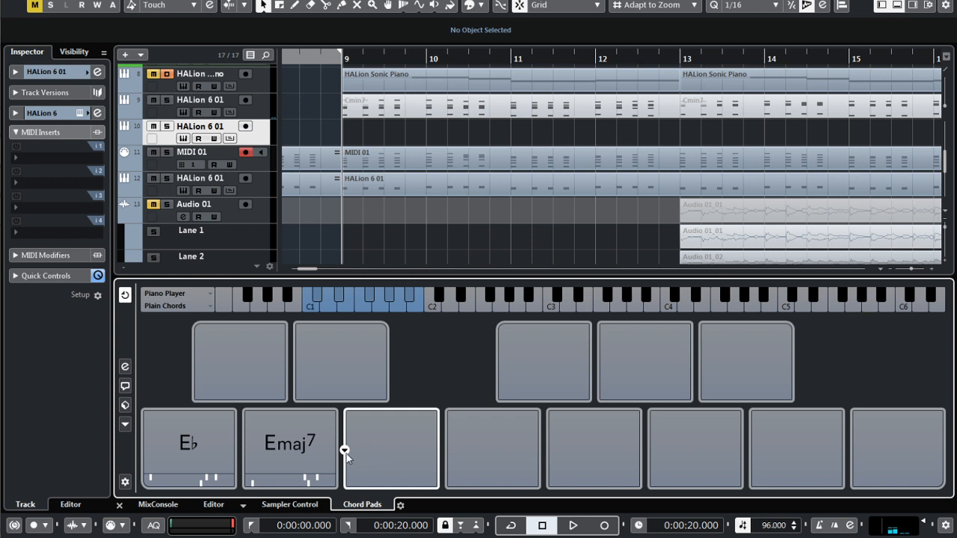
pyautogui.click(390, 449)
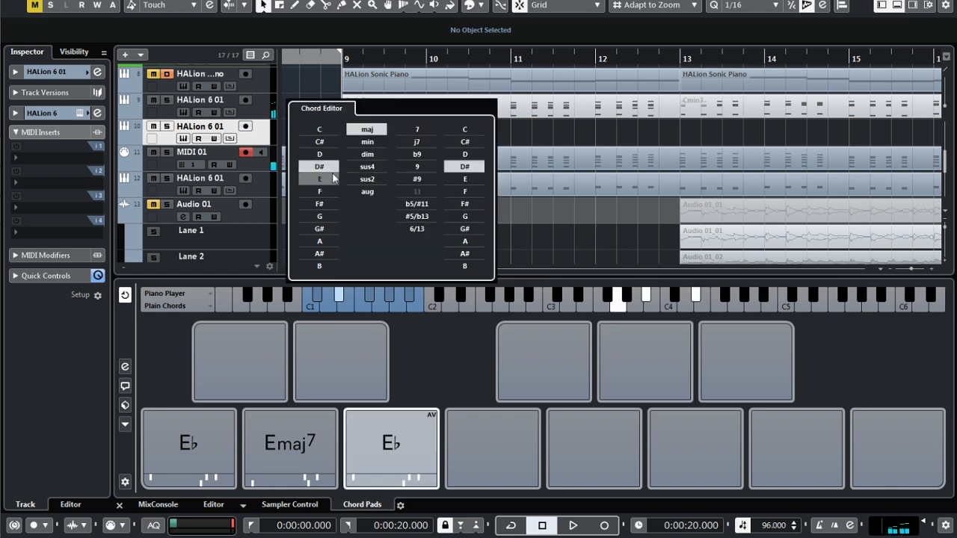
pyautogui.click(290, 443)
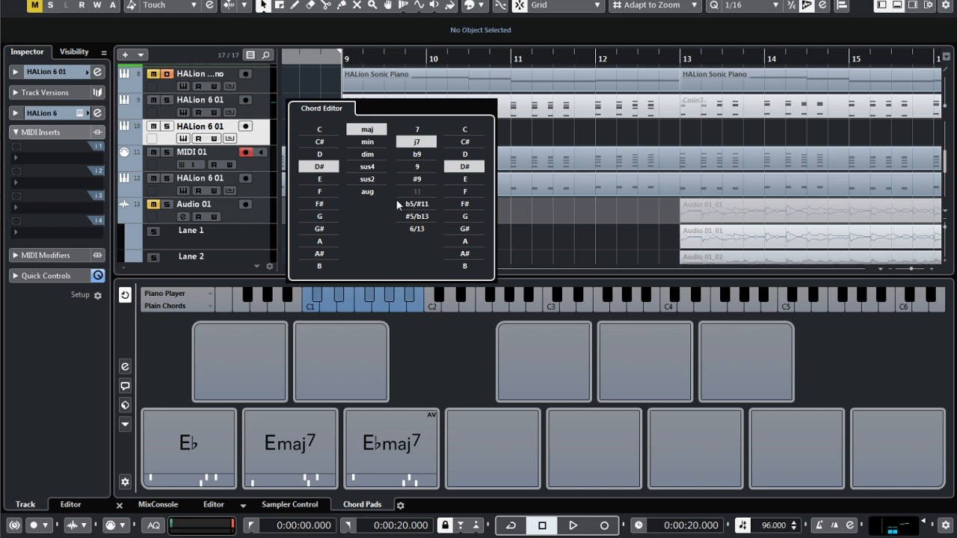
pyautogui.click(416, 166)
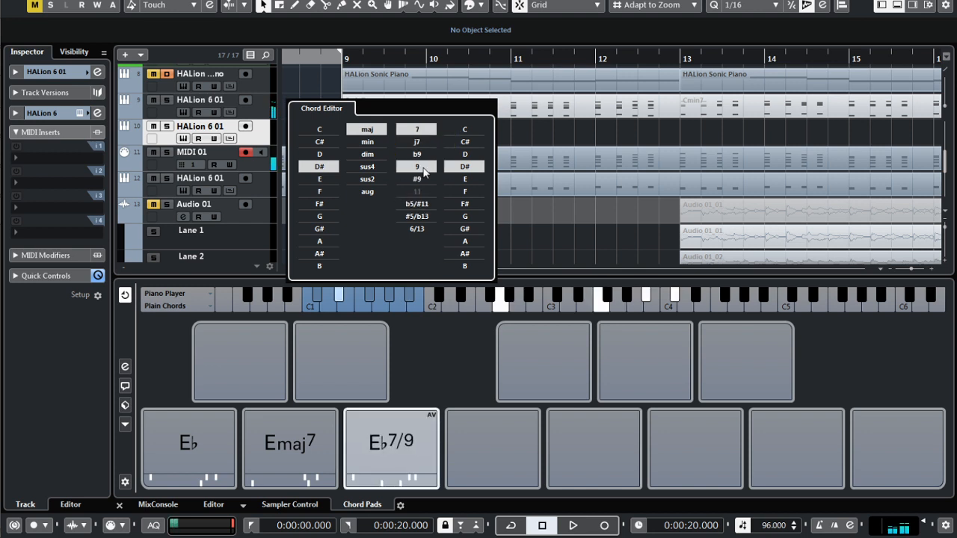
pyautogui.click(417, 228)
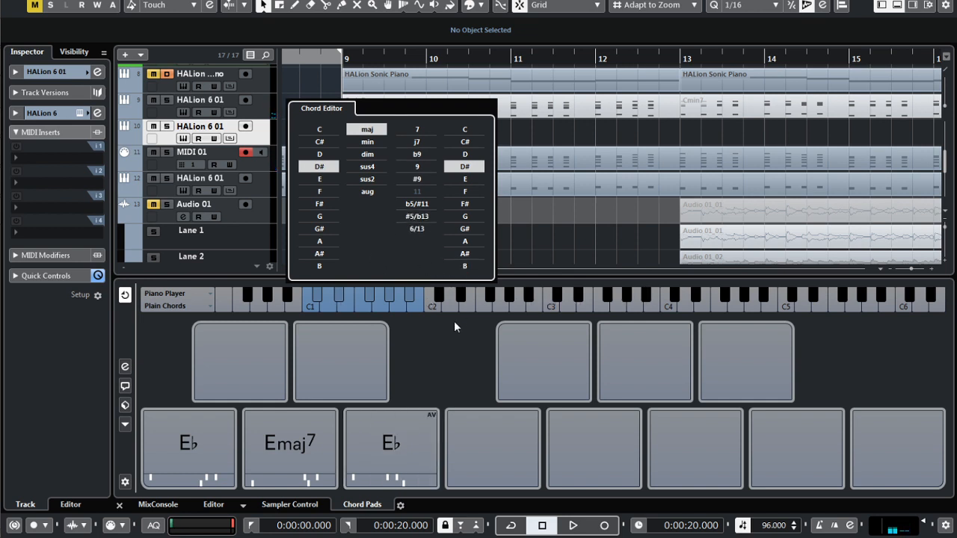
pyautogui.moveTo(388, 277)
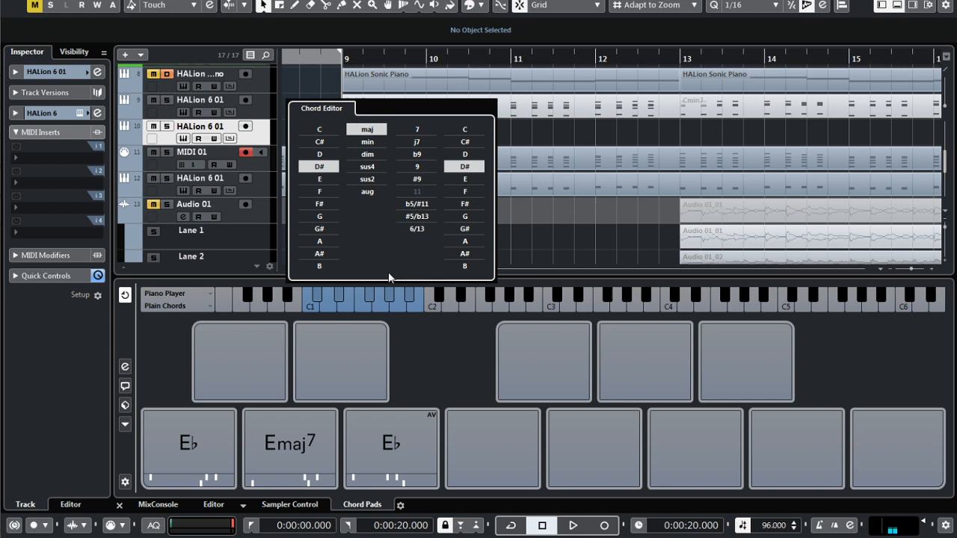
# - Reassign the third pad to Eb minor through its right-click assignment options
pyautogui.rightClick(391, 443)
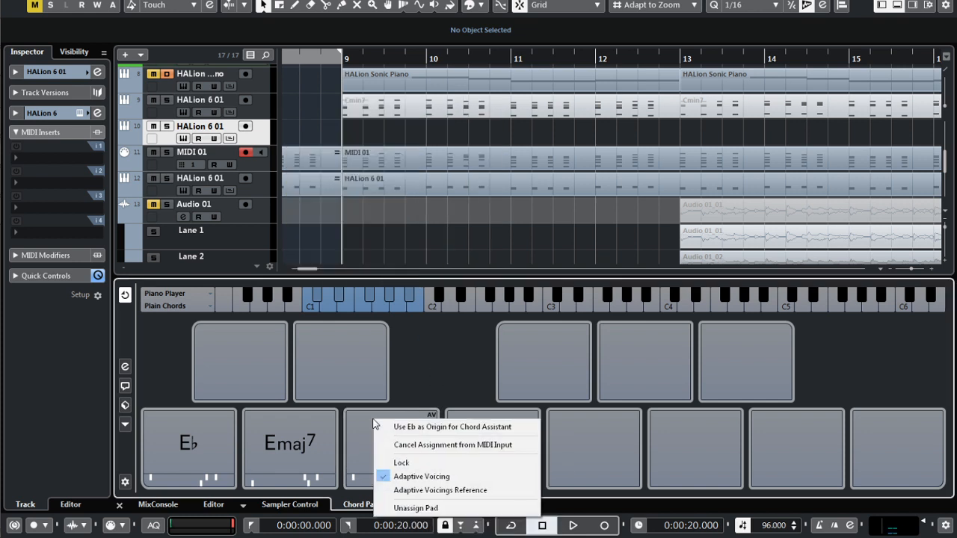
pyautogui.moveTo(456, 444)
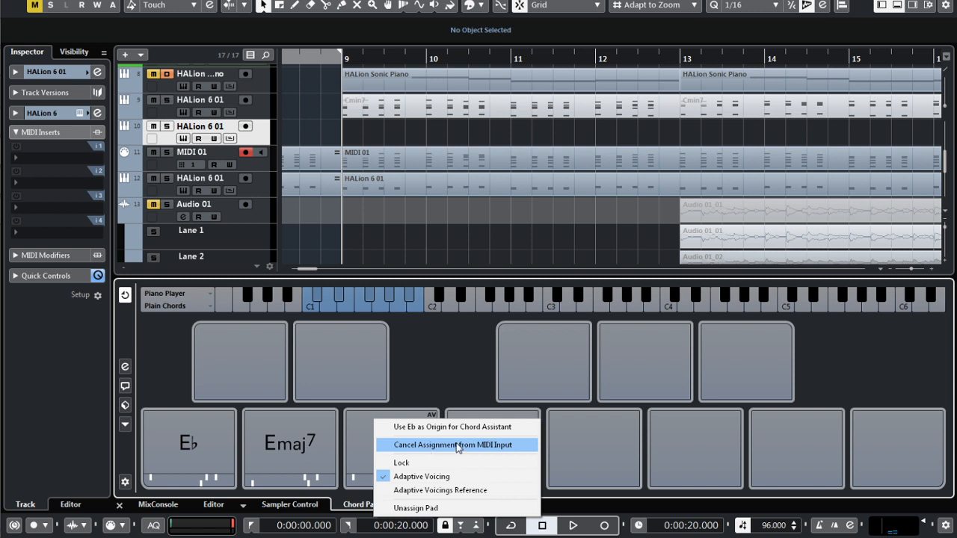
pyautogui.moveTo(452, 426)
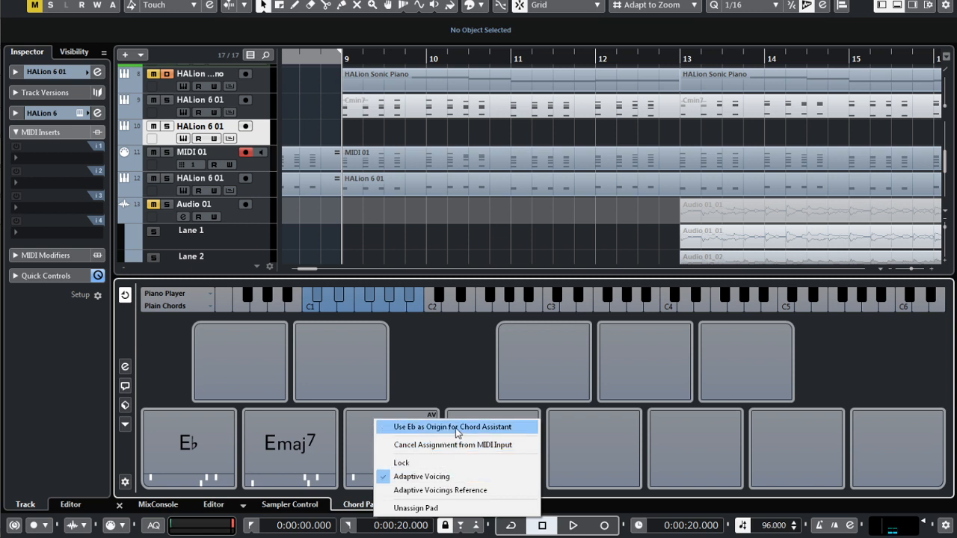
pyautogui.moveTo(454, 445)
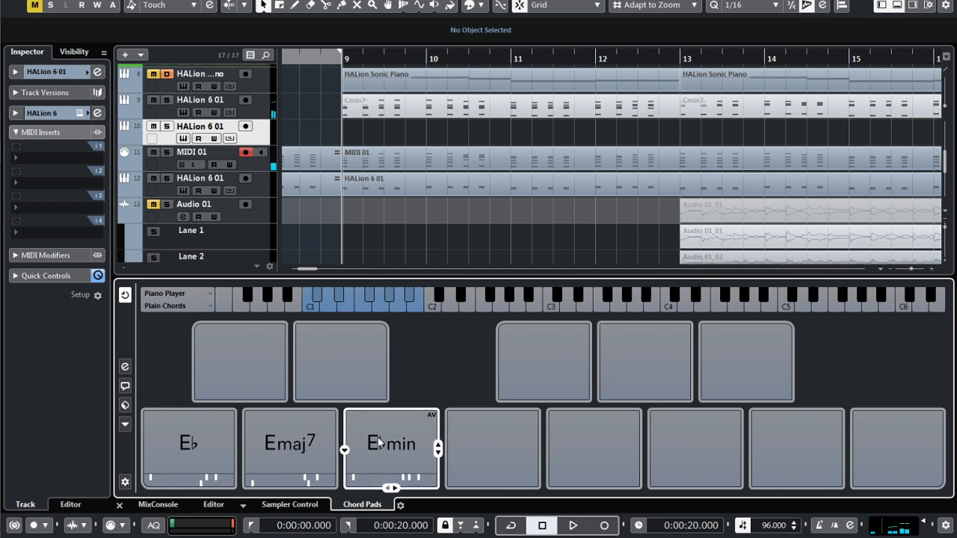
pyautogui.rightClick(390, 442)
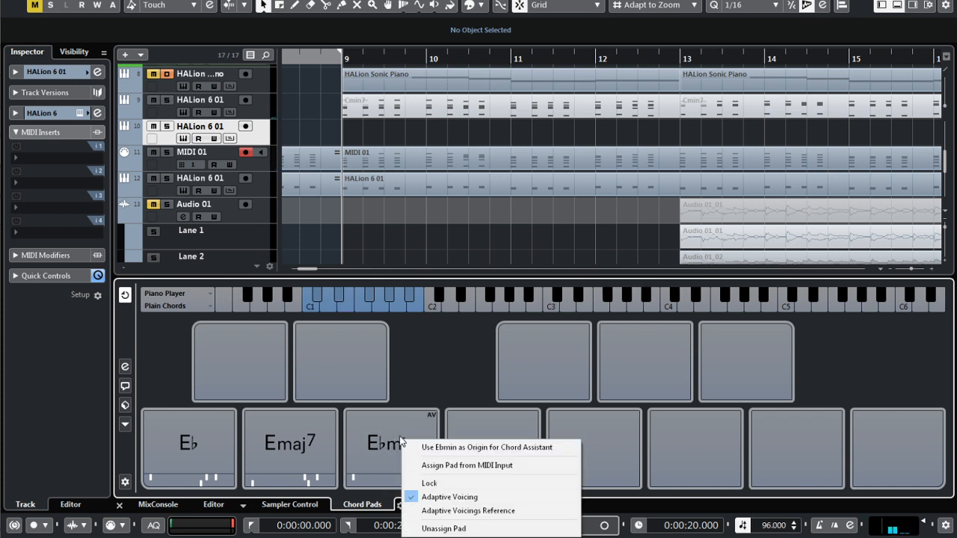
pyautogui.moveTo(467, 465)
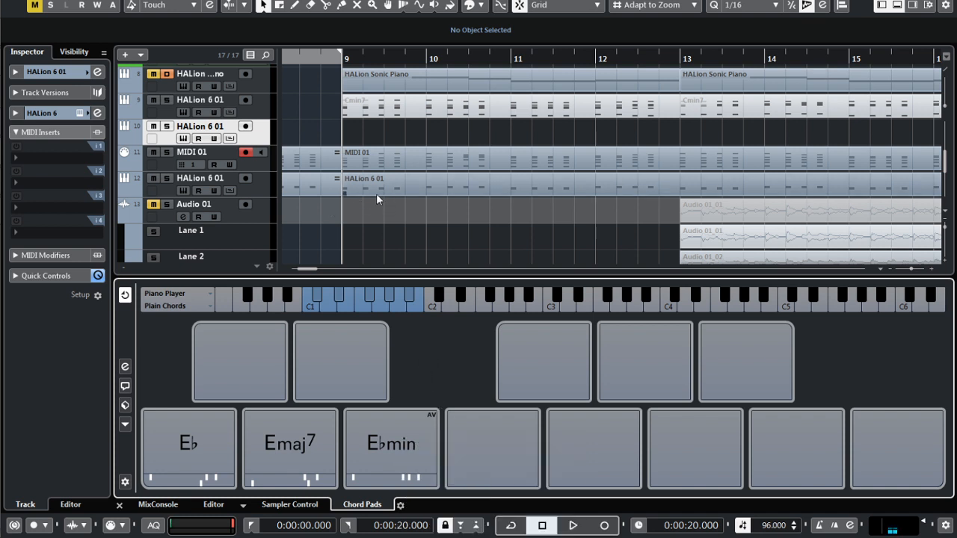
pyautogui.click(571, 525)
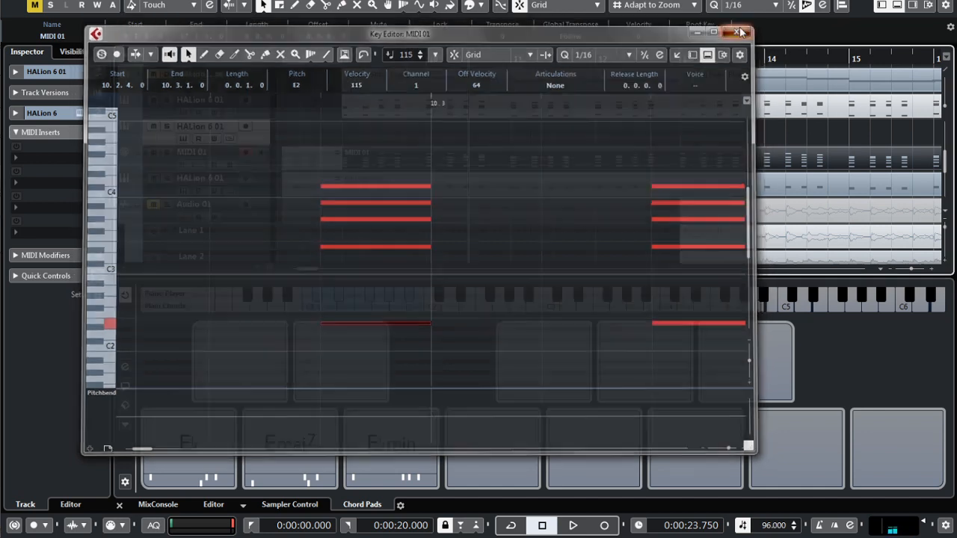
pyautogui.click(749, 33)
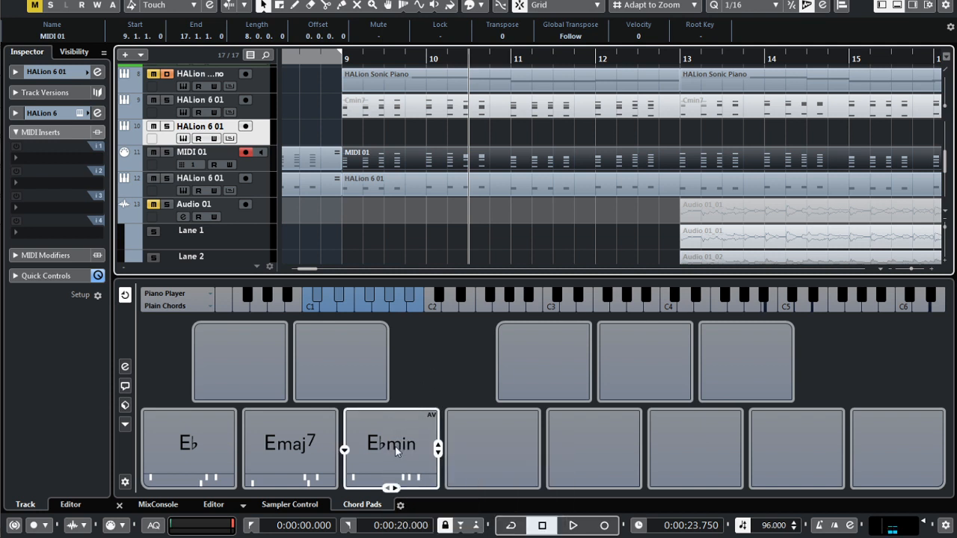
pyautogui.moveTo(379, 444)
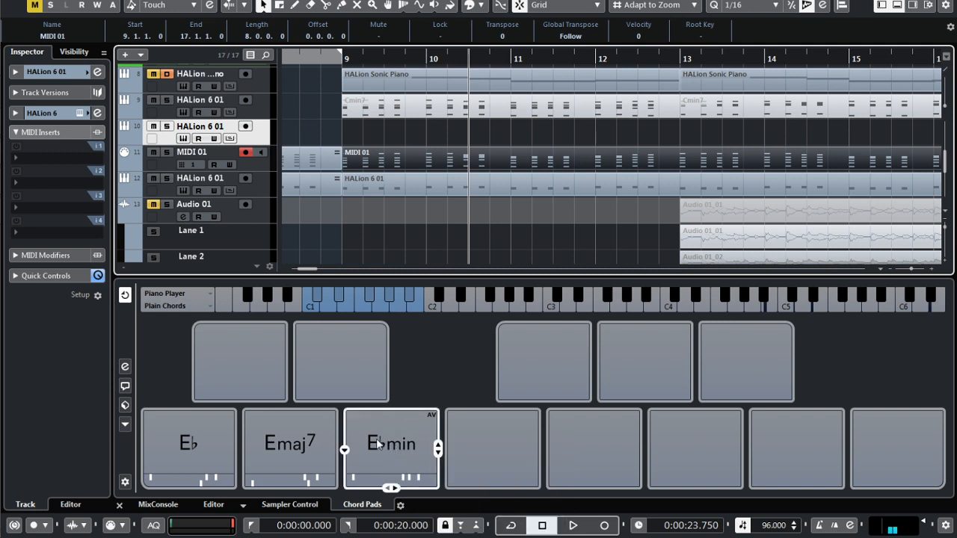
# - Use the Ebmin pad as the origin chord for the Chord Assistant
pyautogui.rightClick(390, 444)
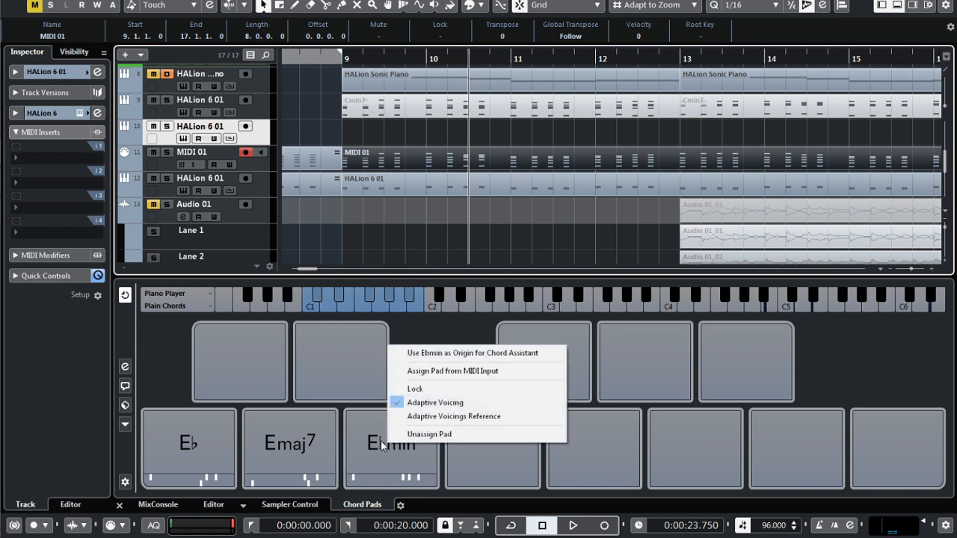
pyautogui.moveTo(374, 465)
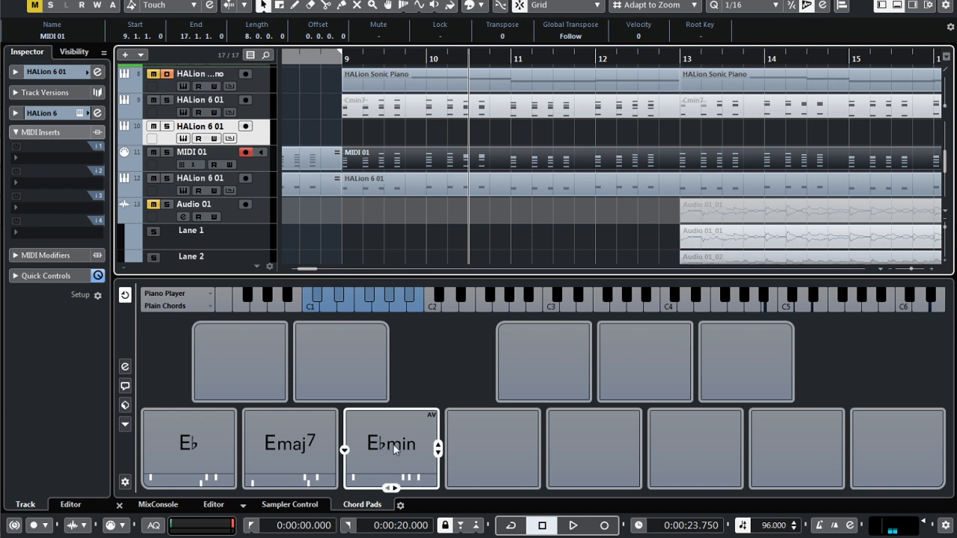
pyautogui.rightClick(391, 447)
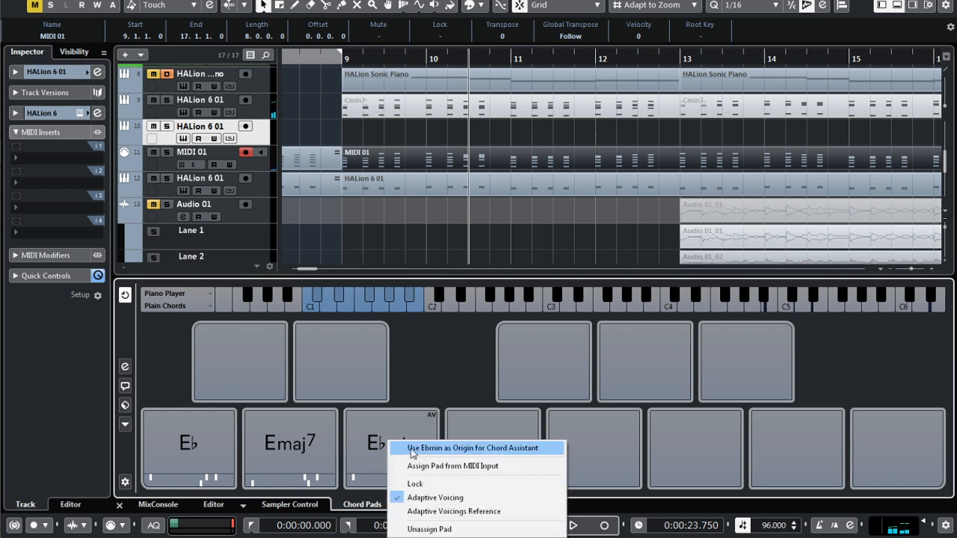
pyautogui.click(472, 448)
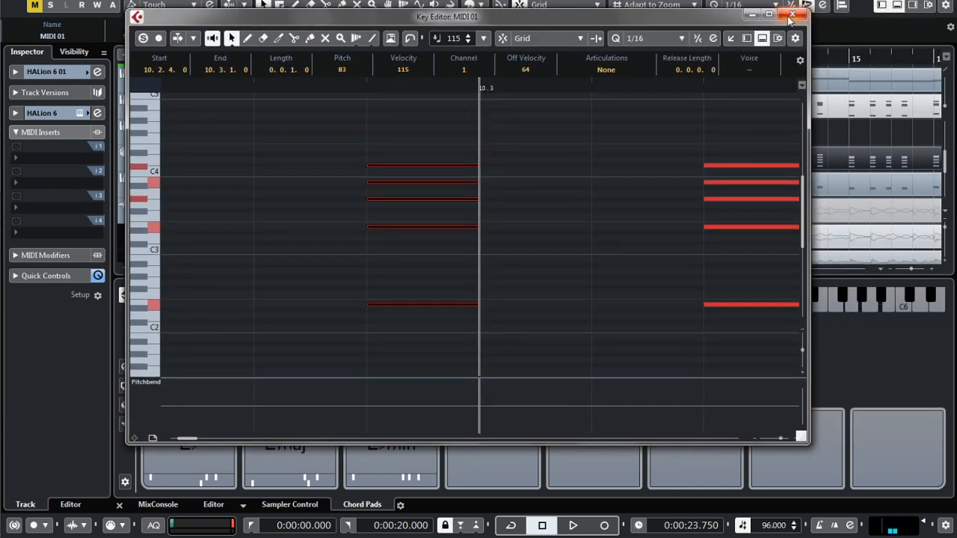
pyautogui.click(791, 14)
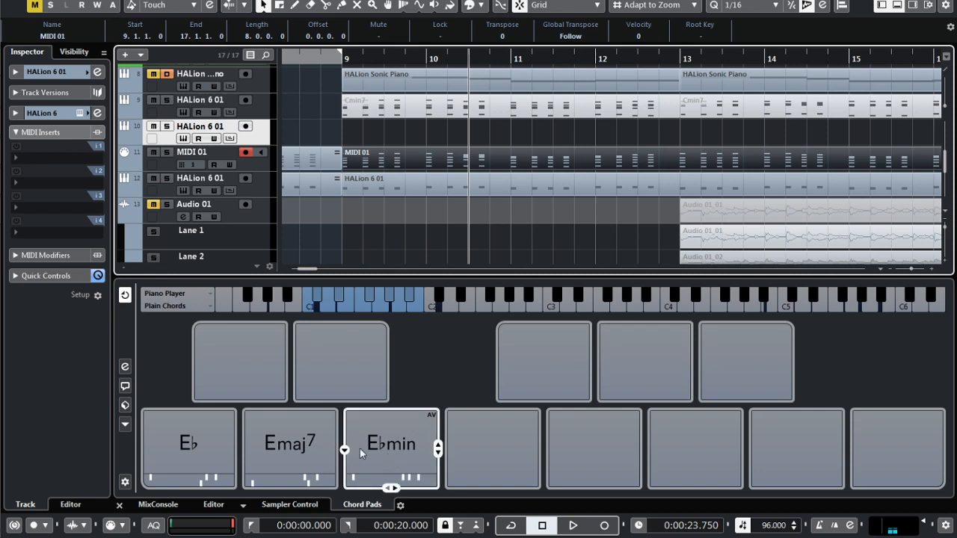
pyautogui.click(390, 443)
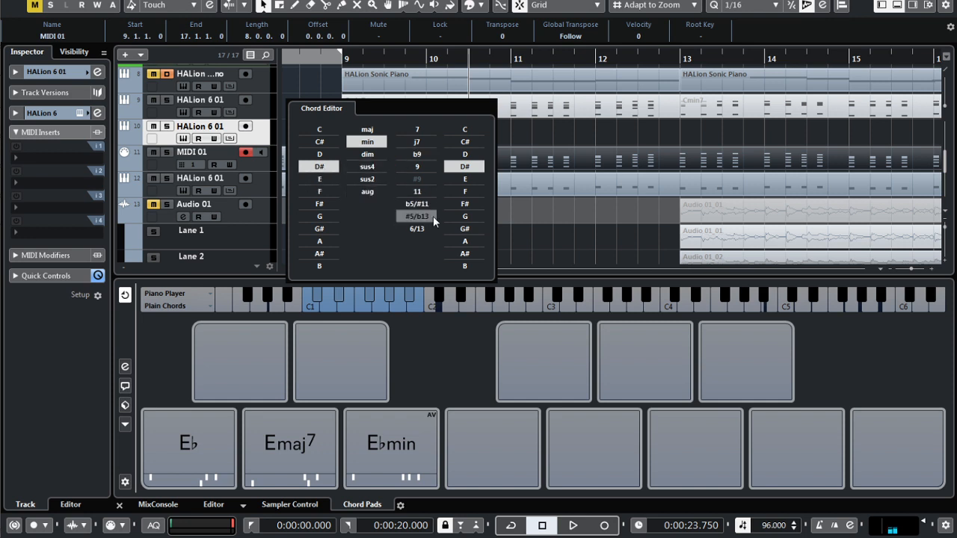
pyautogui.moveTo(417, 166)
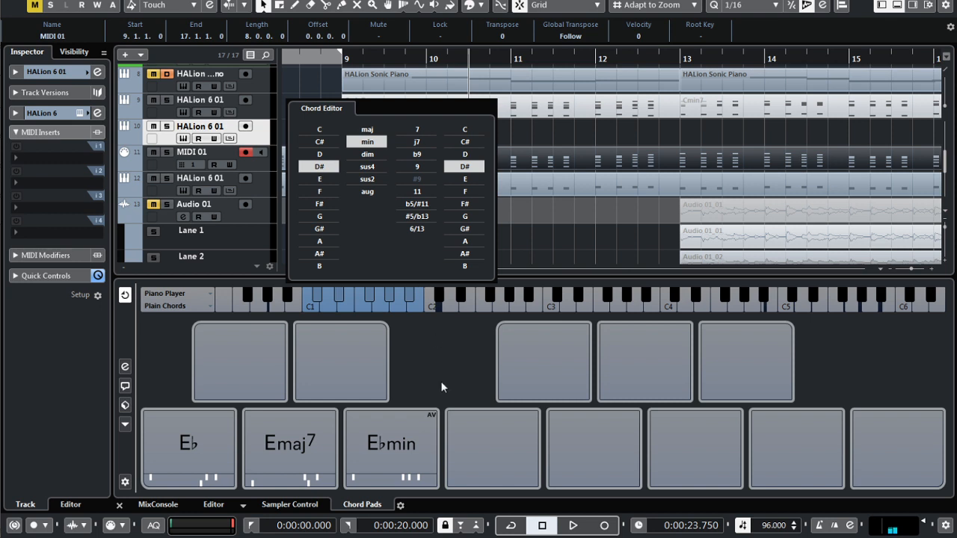
pyautogui.click(391, 448)
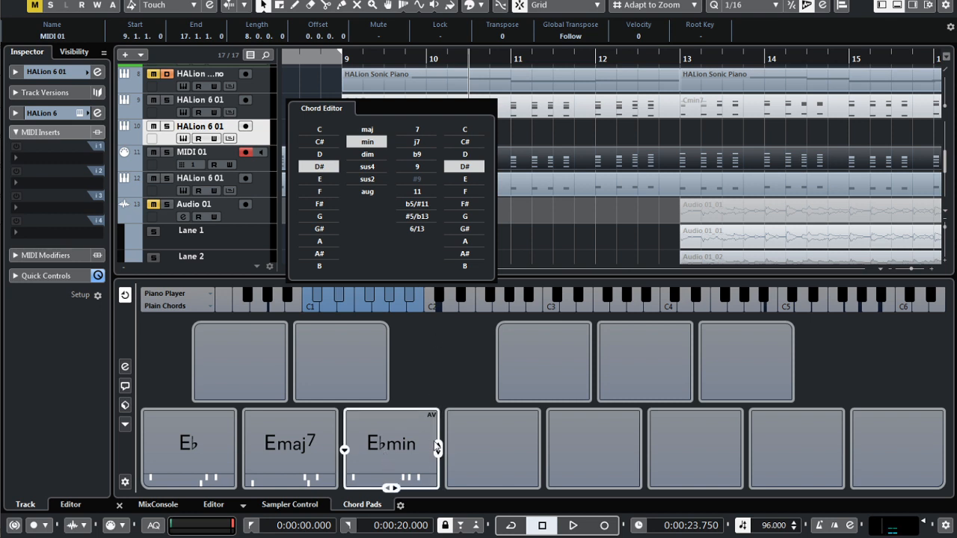
pyautogui.click(391, 443)
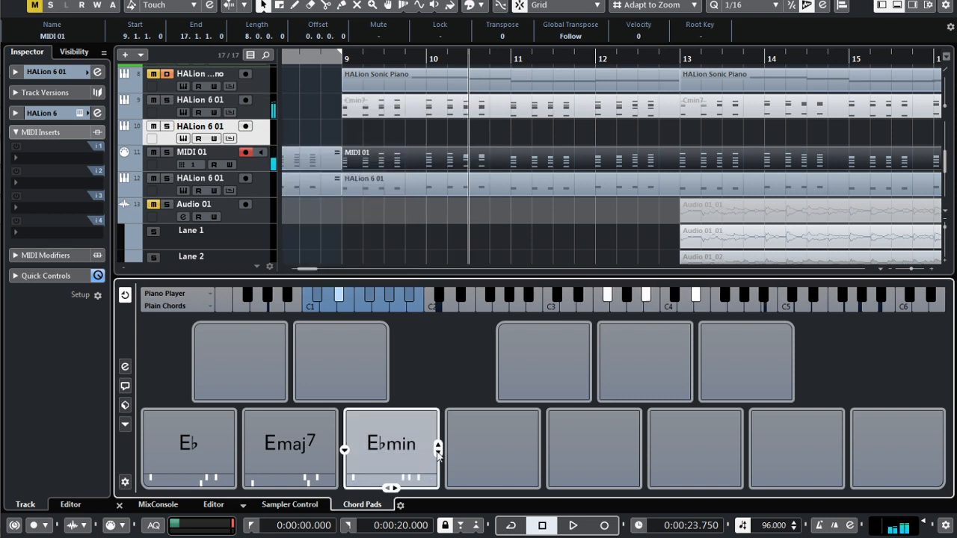